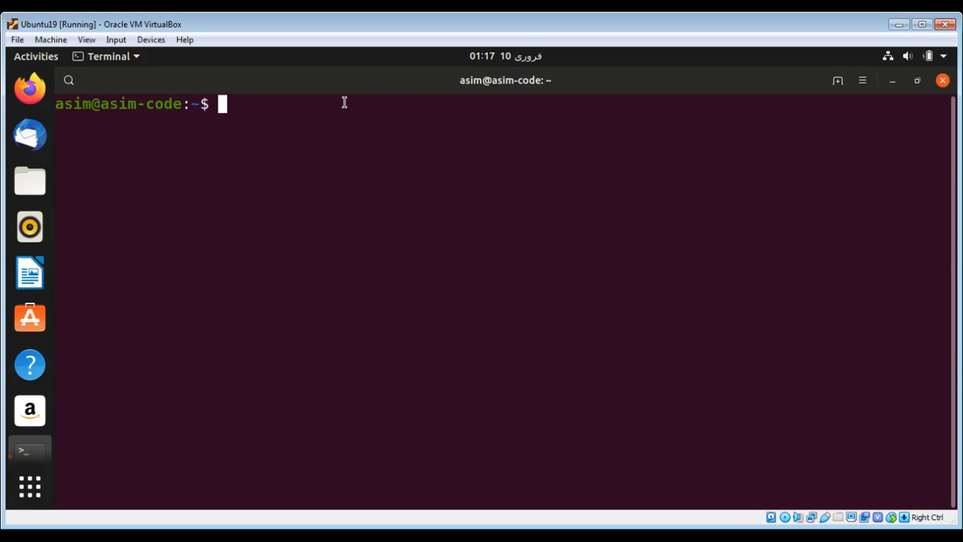
{"action": "type", "text": "sudo p"}
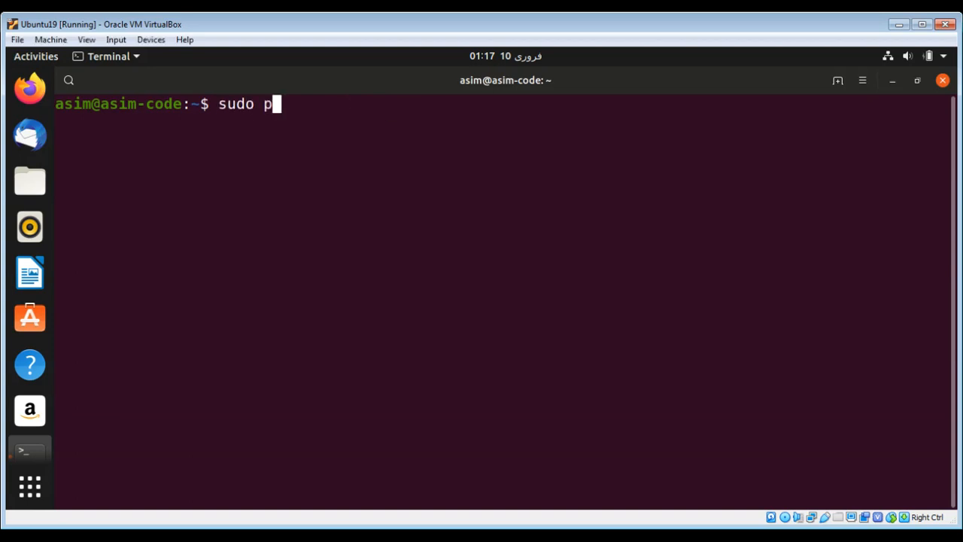
{"action": "type", "text": "ython"}
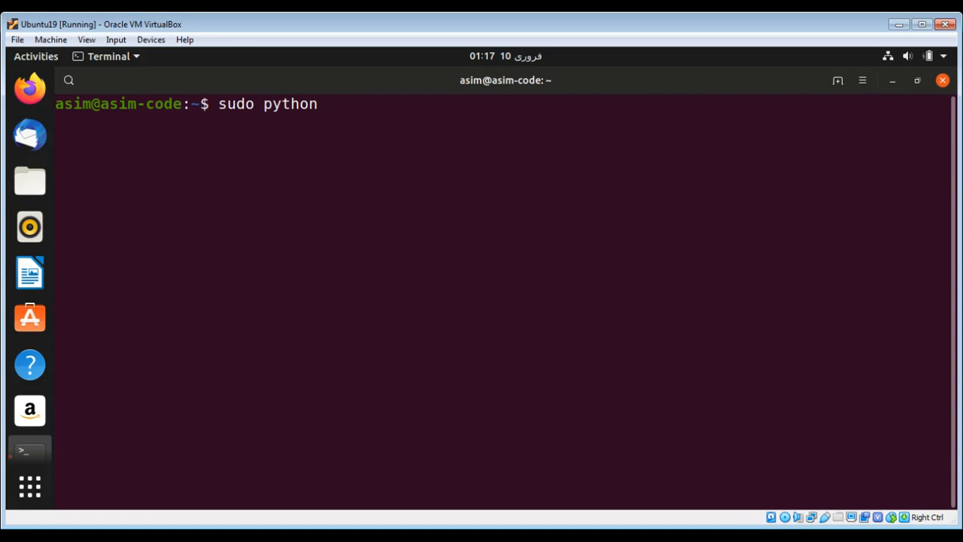
{"action": "type", "text": "3"}
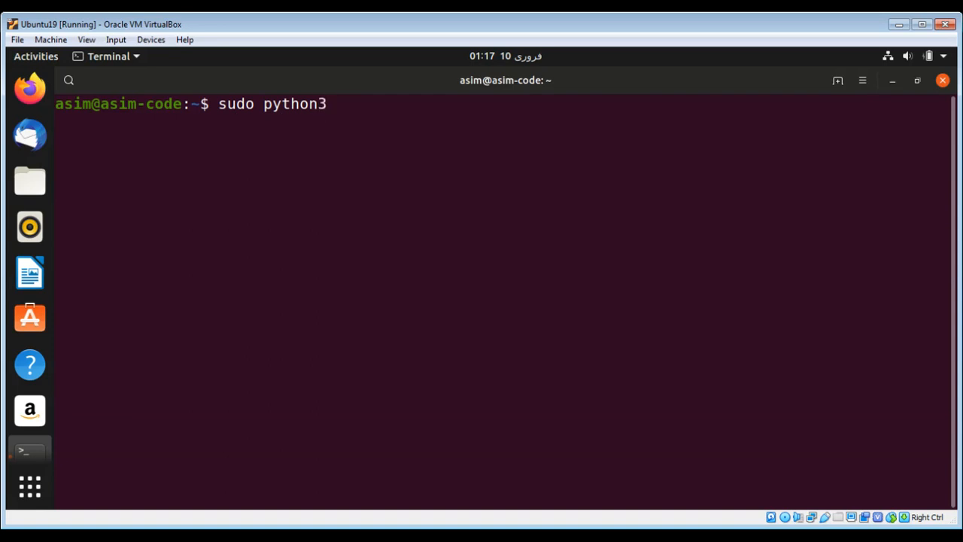
{"action": "type", "text": "-"}
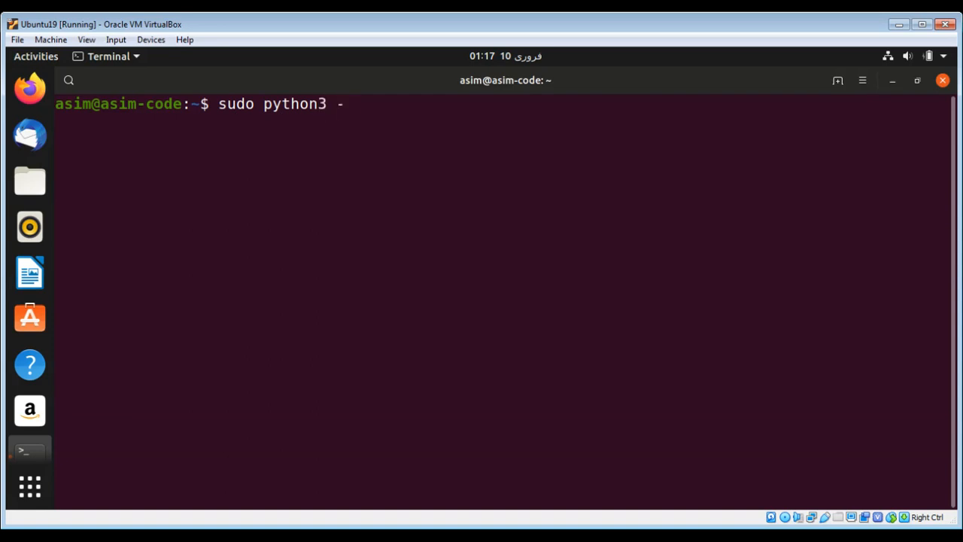
{"action": "type", "text": "m p"}
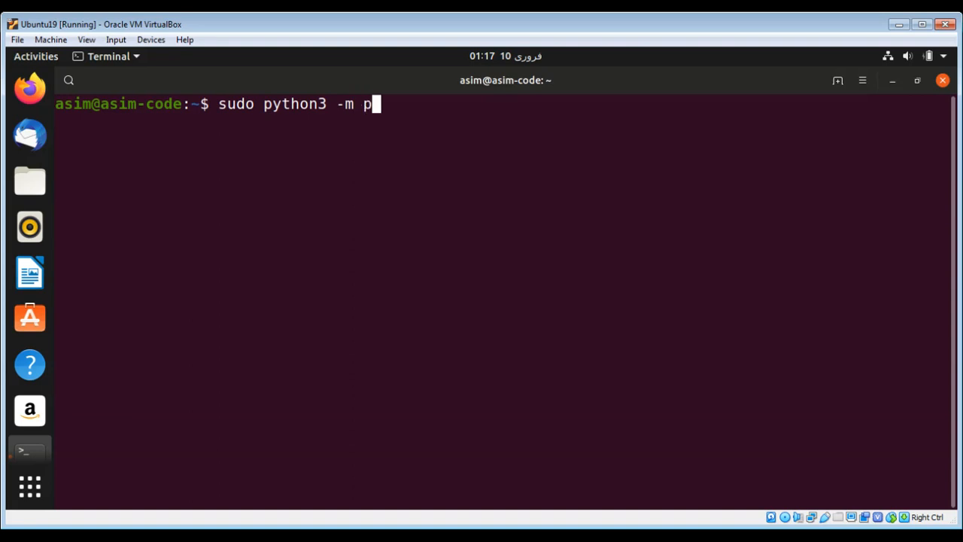
{"action": "type", "text": "ip inst"}
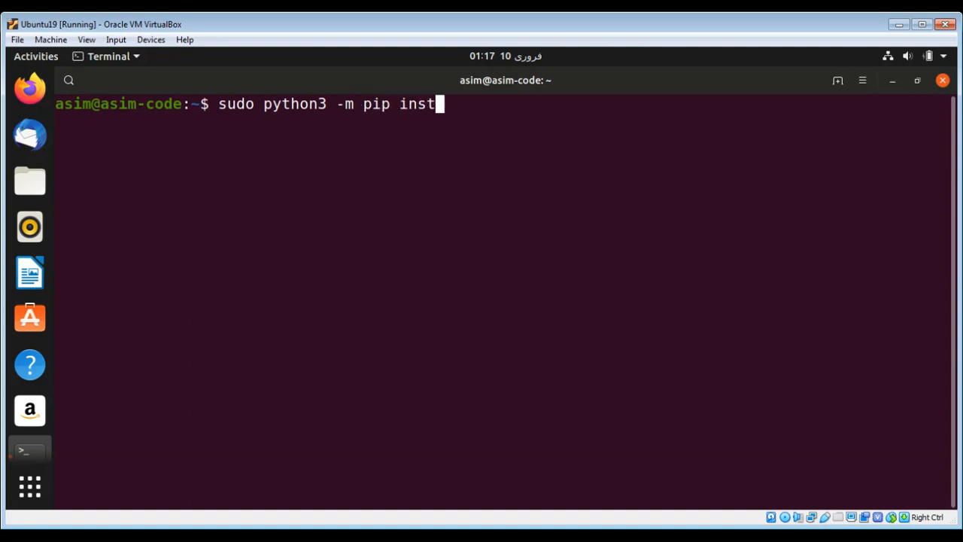
{"action": "type", "text": "all"}
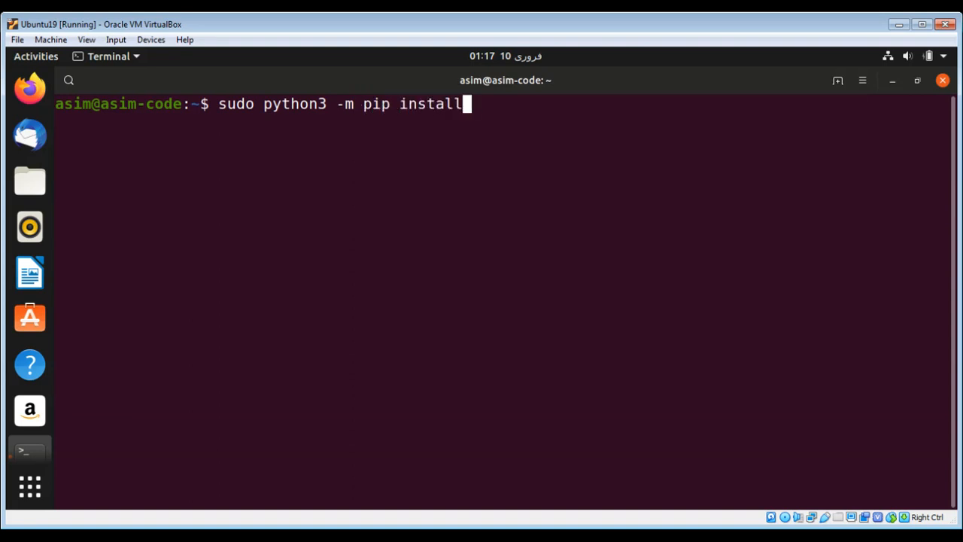
{"action": "type", "text": "pygame"}
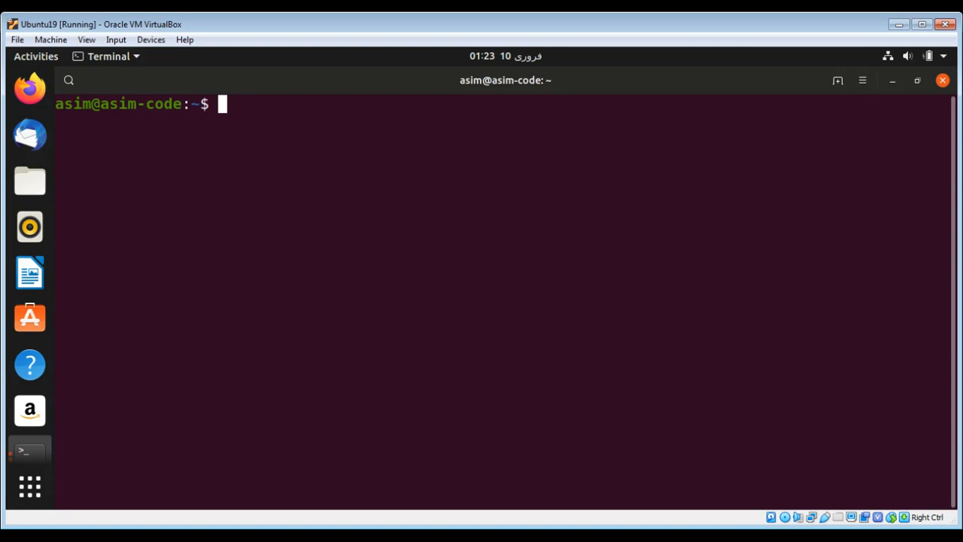
{"action": "type", "text": "python3"}
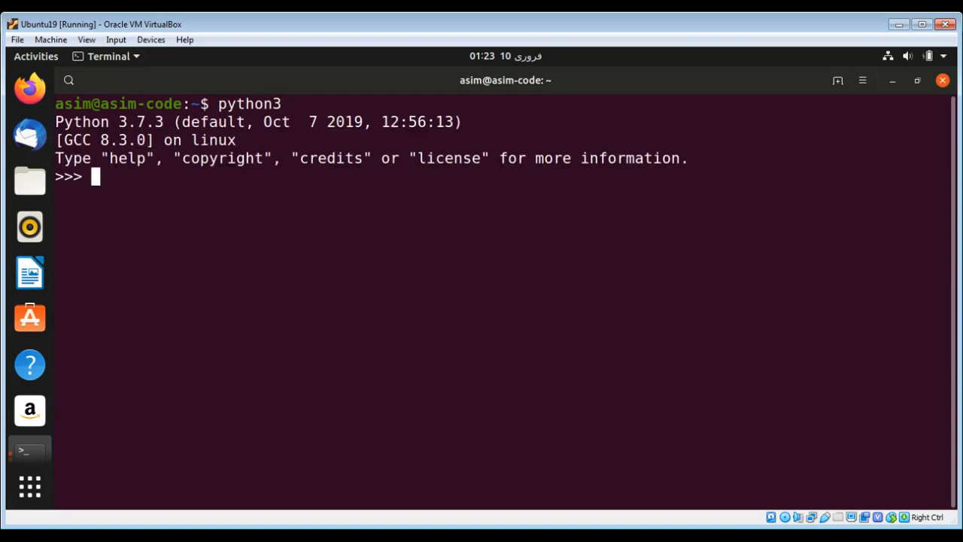
{"action": "type", "text": "import p"}
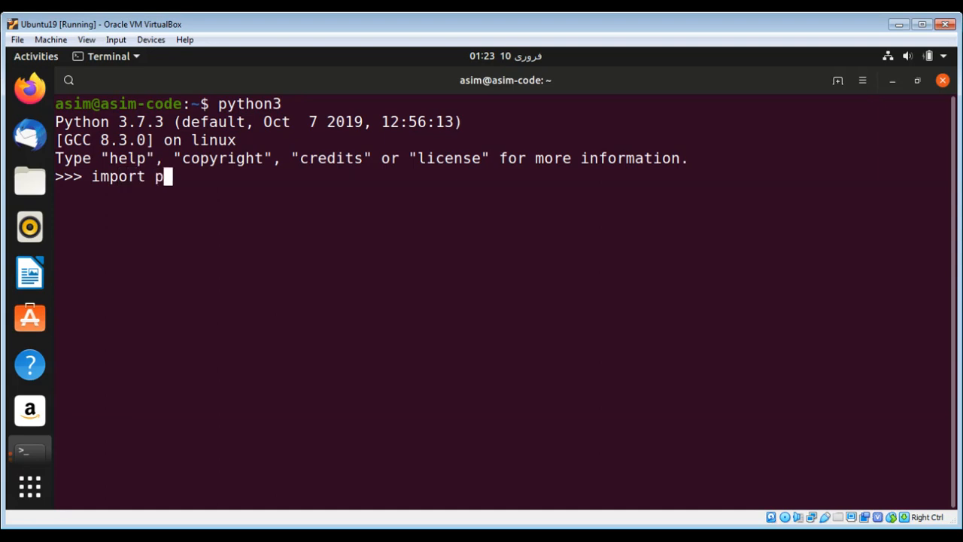
{"action": "type", "text": "ygame"}
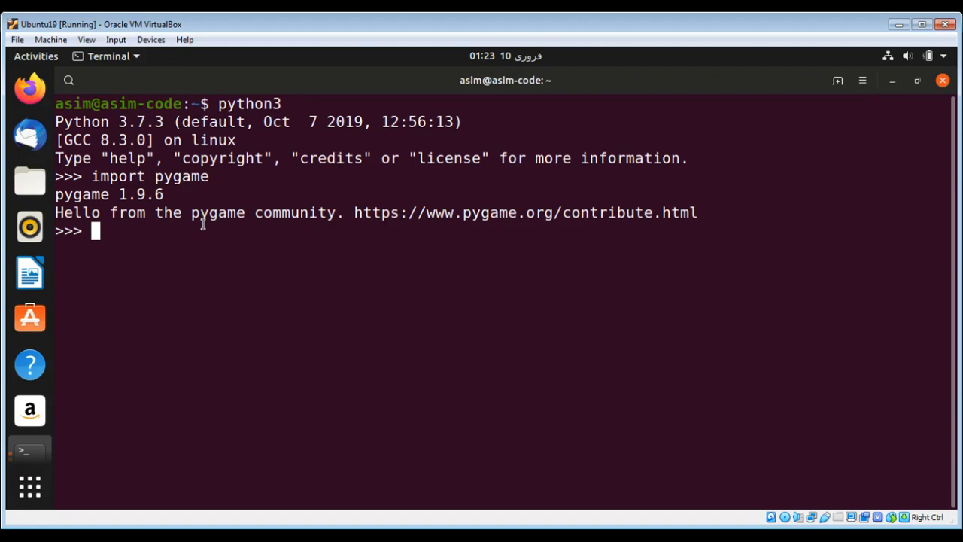
{"action": "type", "text": "ex"}
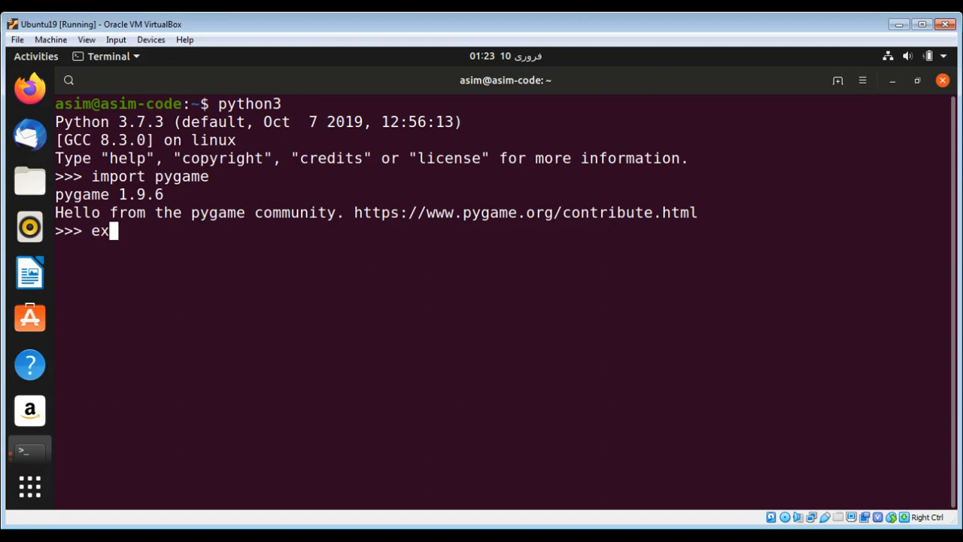
{"action": "type", "text": "it()"}
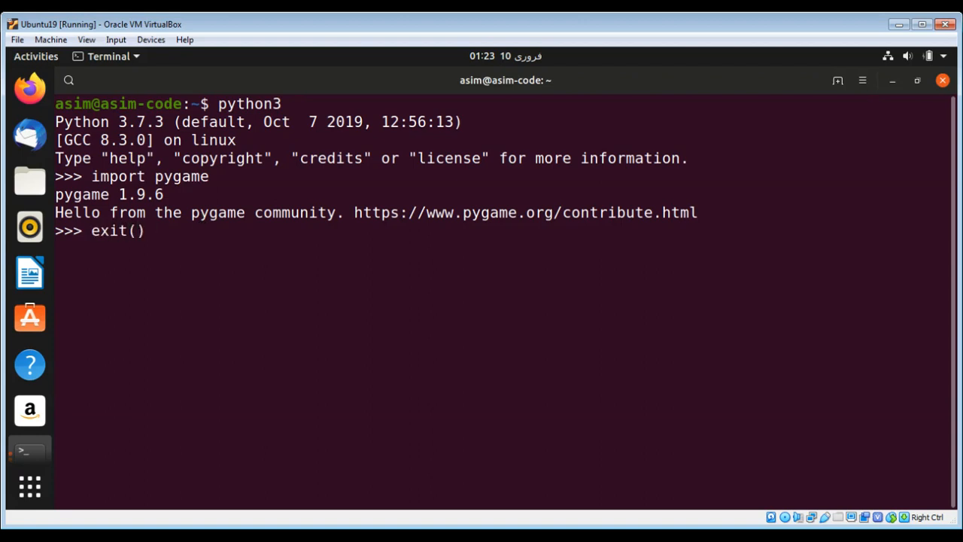